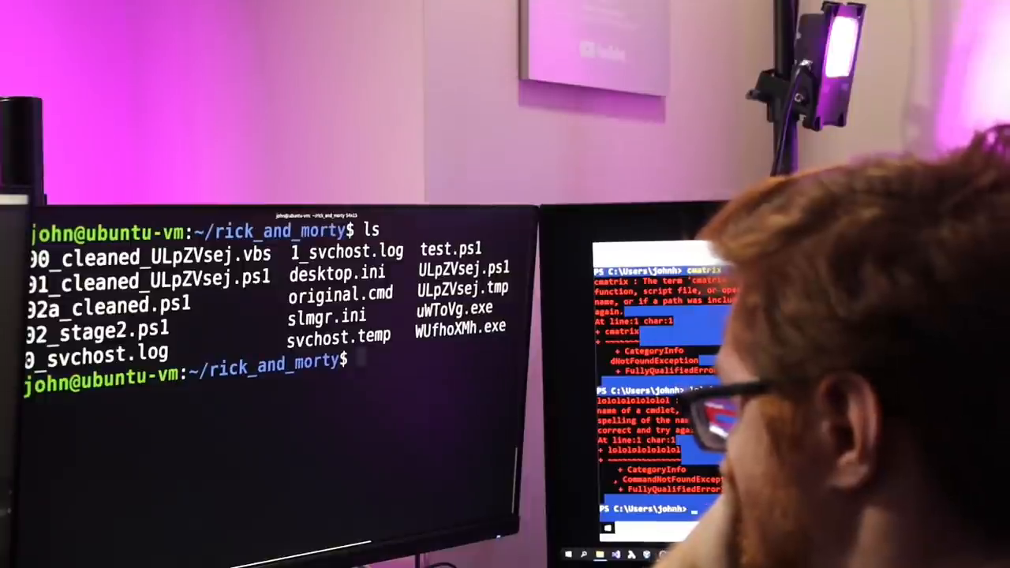
{"action": "type", "text": "ls"}
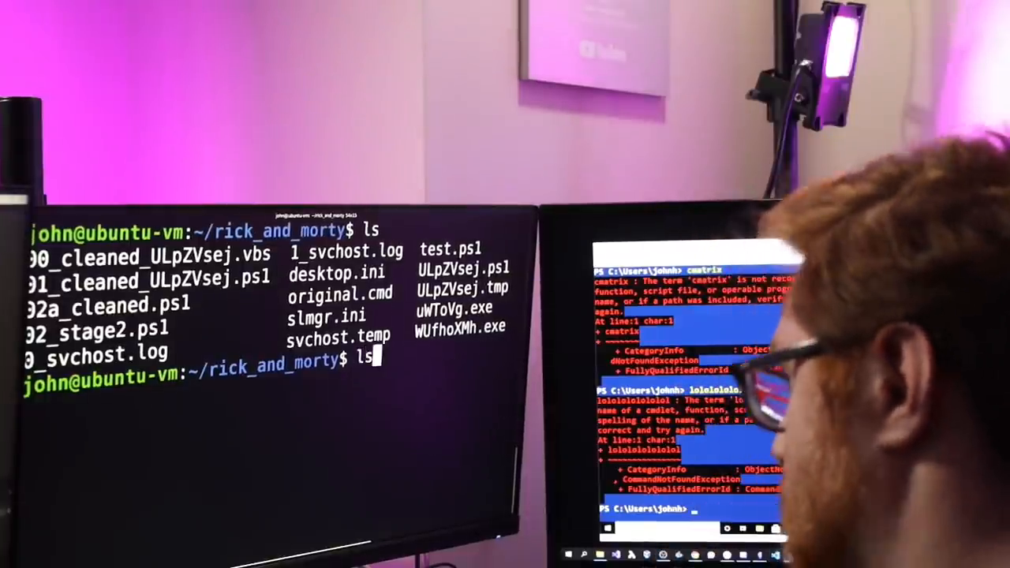